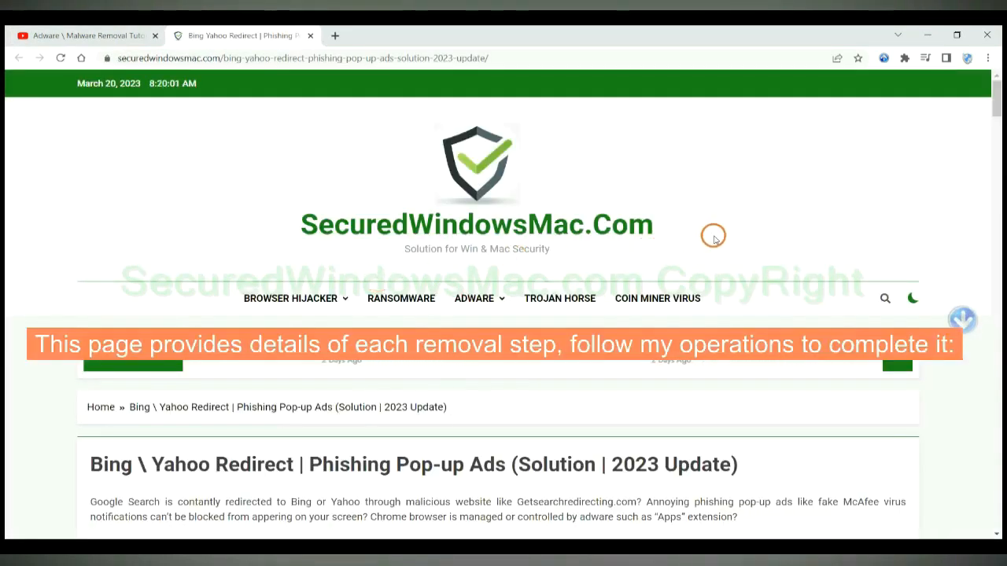
Step: Scroll the guide down to the Instant Automatic Removal section with SpyHunter download buttons
{"action": "scroll", "scroll_direction": "down", "scroll_amount": 3}
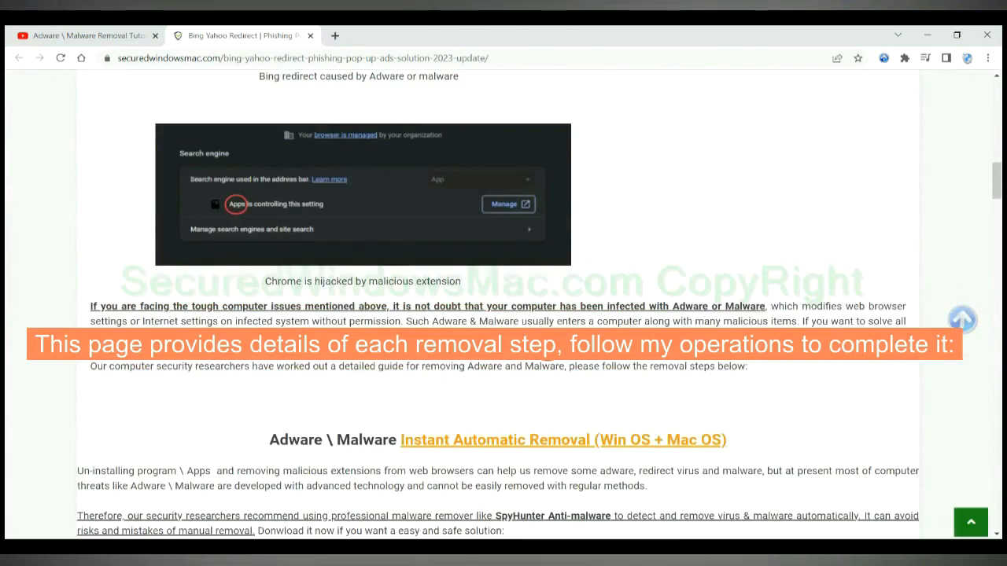
{"action": "scroll", "scroll_direction": "down", "scroll_amount": 3}
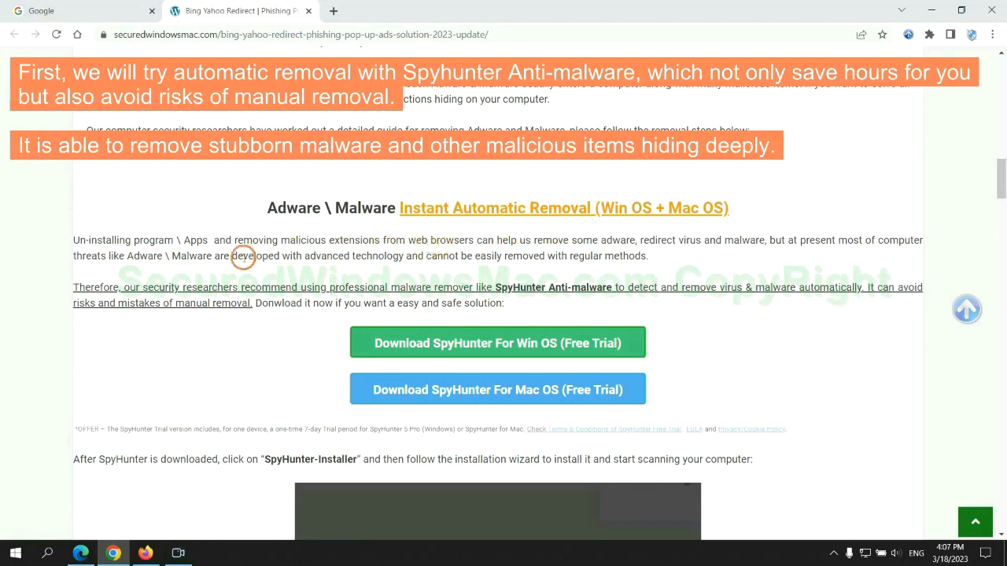
{"action": "mouse_move", "coordinate": [856, 251]}
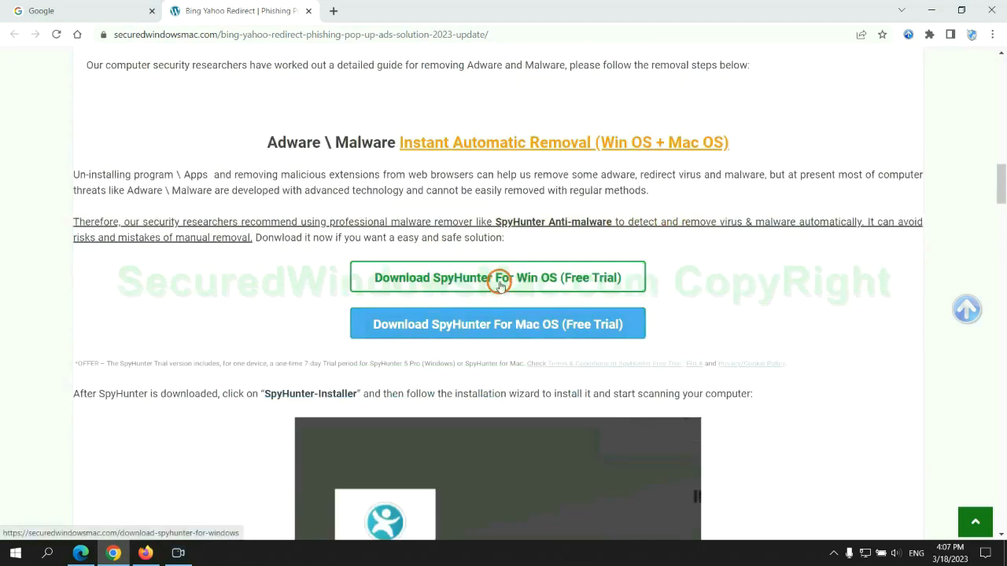
{"action": "mouse_move", "coordinate": [509, 324]}
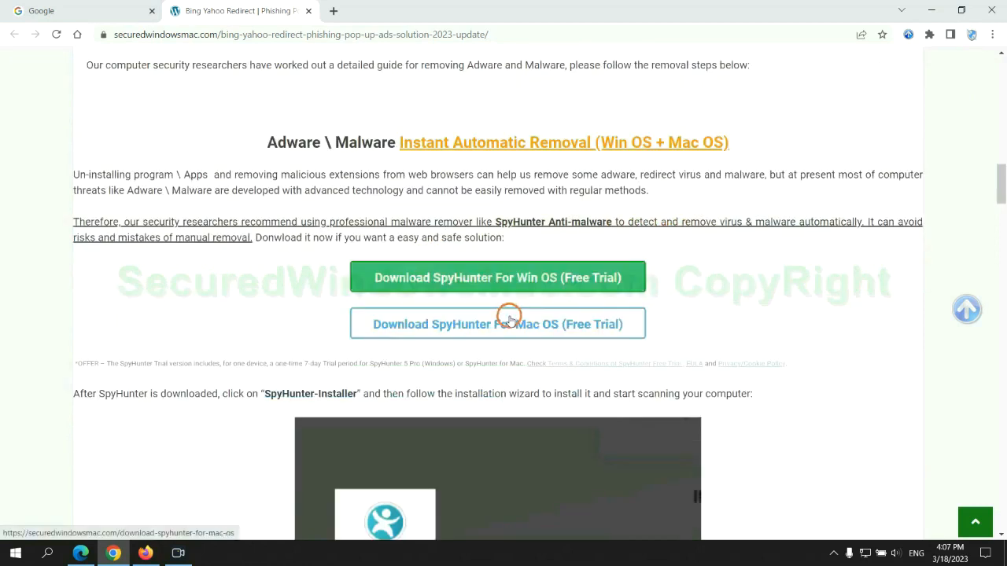
Step: Download SpyHunter-Installer.exe for Windows (Free Trial) and launch it from the download bar
{"action": "scroll", "scroll_direction": "down", "scroll_amount": 3}
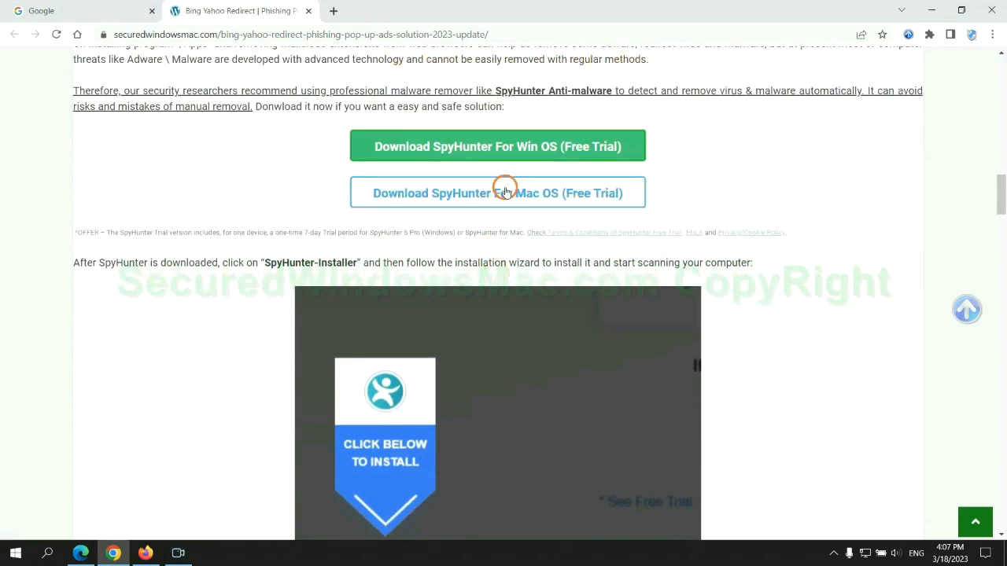
{"action": "left_click", "coordinate": [497, 192]}
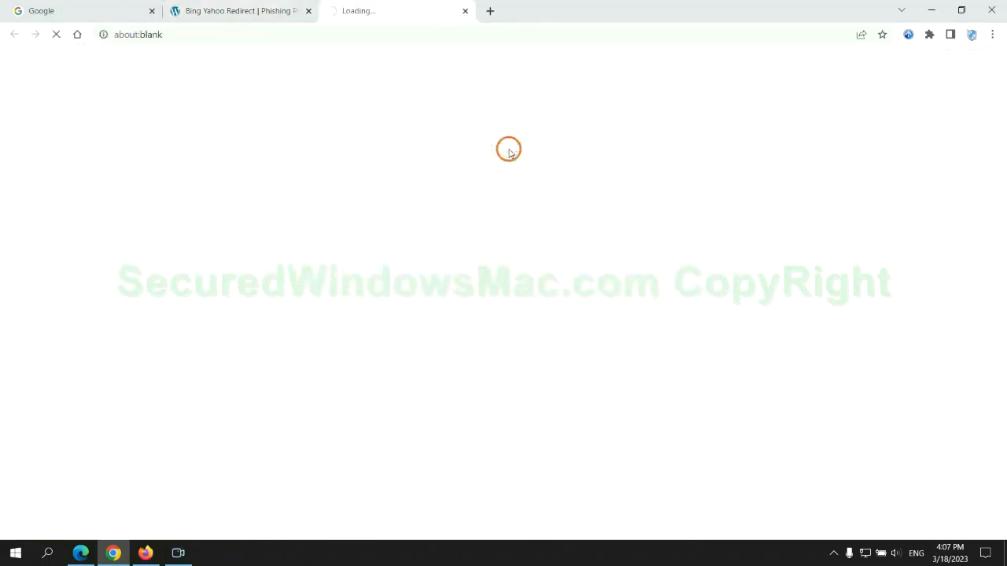
{"action": "left_click", "coordinate": [497, 147]}
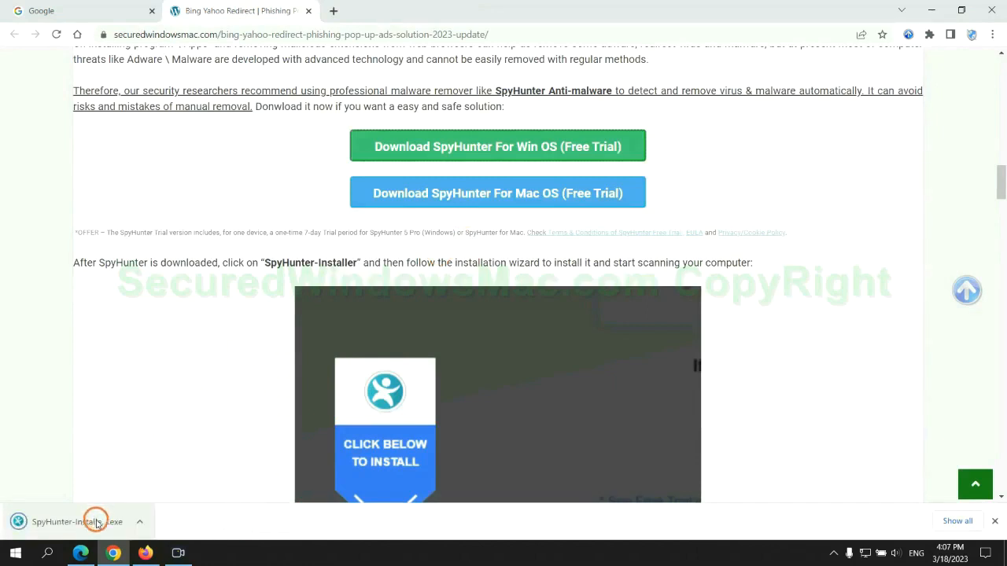
{"action": "left_click", "coordinate": [78, 522]}
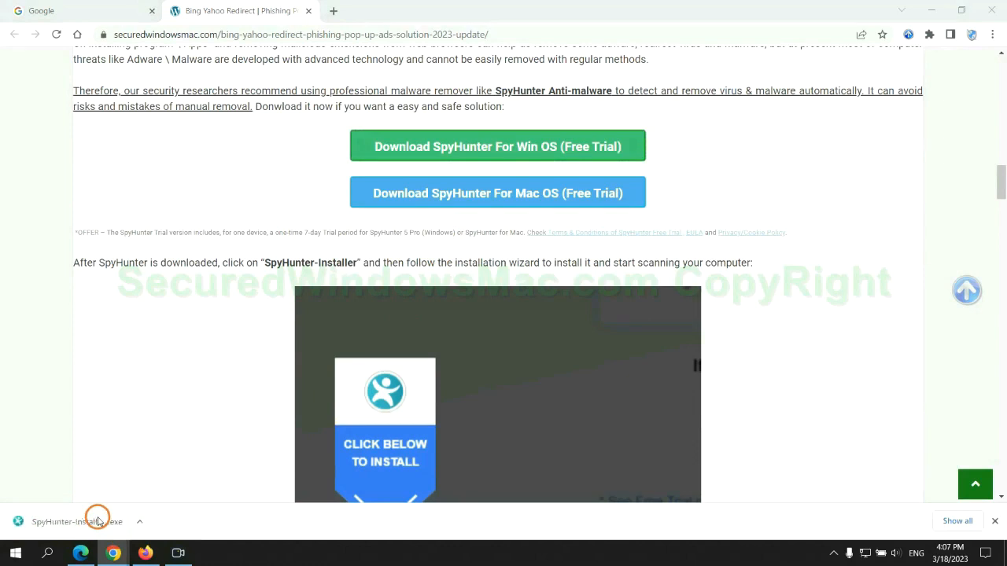
{"action": "mouse_move", "coordinate": [133, 407]}
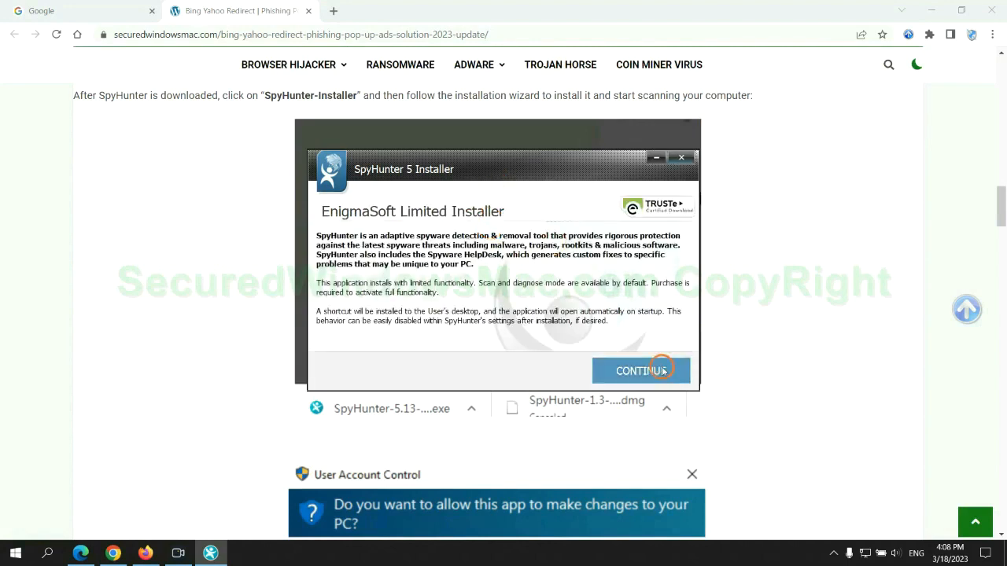
Step: Continue the SpyHunter 5 install, run Start Scan Now, then request the FREE 7-Day Trial
{"action": "left_click", "coordinate": [640, 370]}
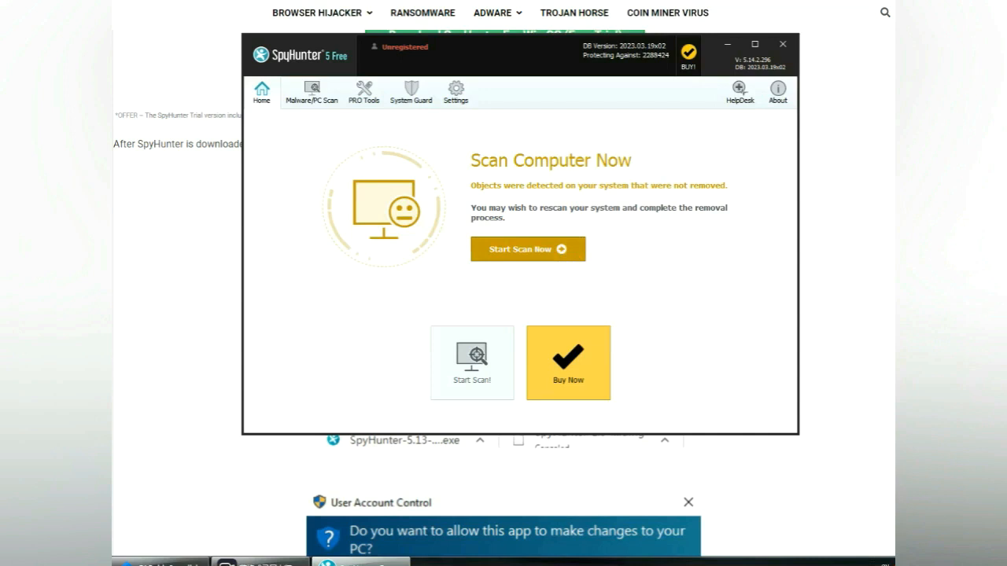
{"action": "left_click", "coordinate": [528, 249]}
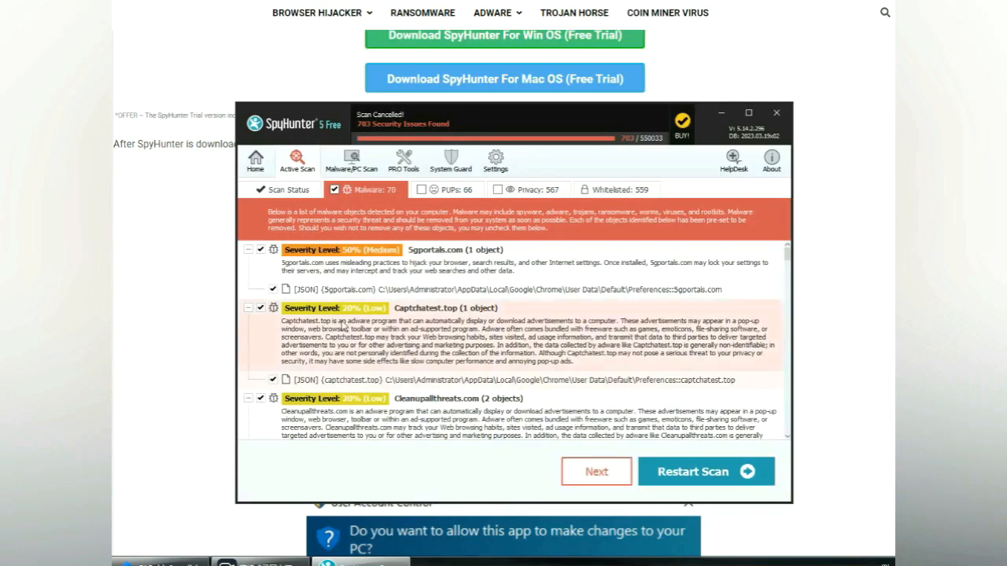
{"action": "mouse_move", "coordinate": [596, 472]}
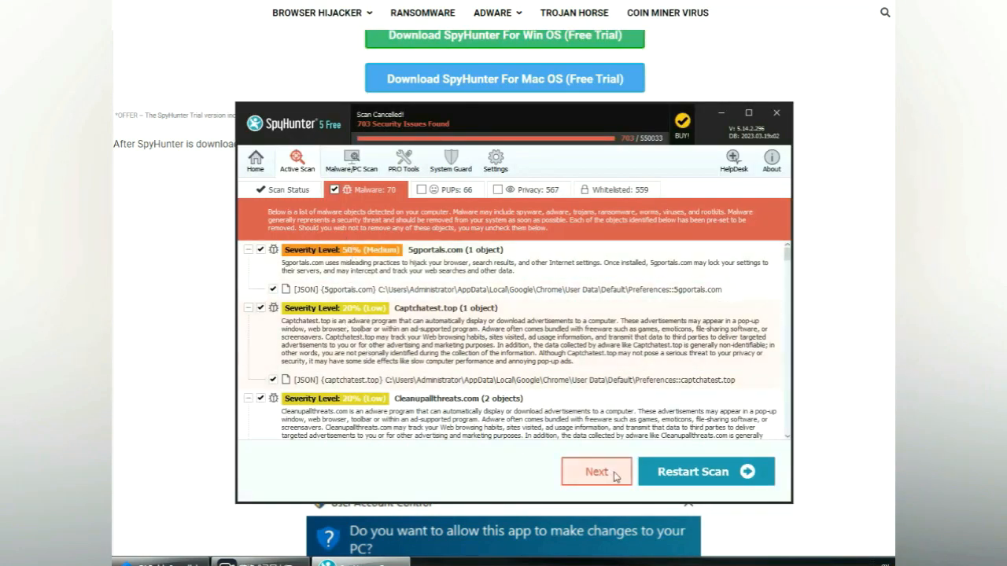
{"action": "left_click", "coordinate": [595, 471]}
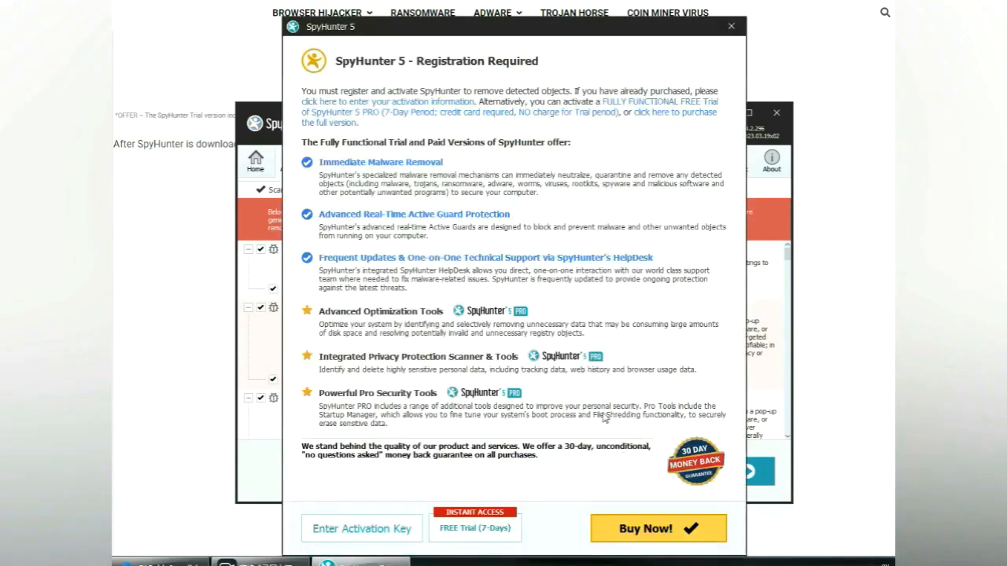
{"action": "mouse_move", "coordinate": [484, 191]}
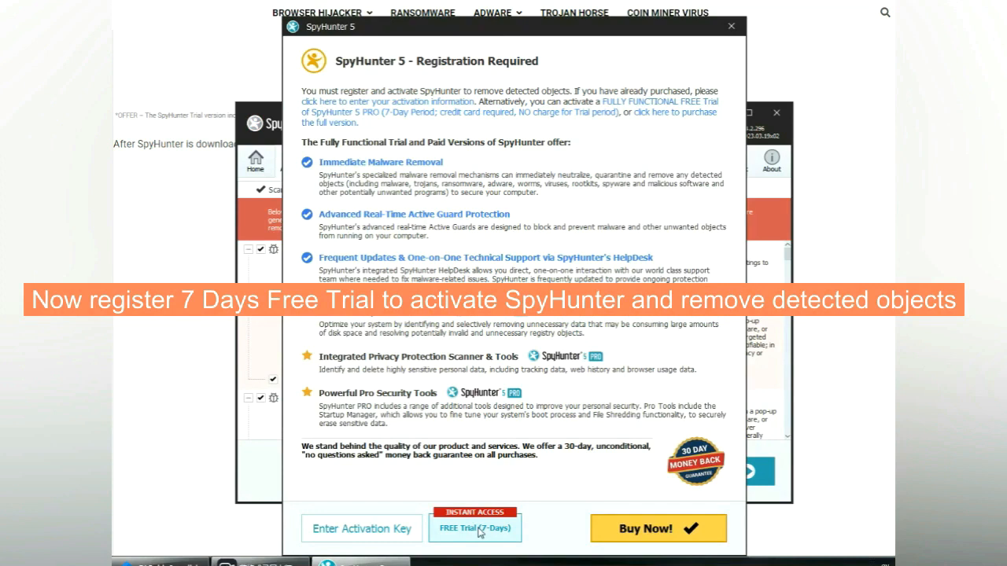
{"action": "left_click", "coordinate": [475, 528]}
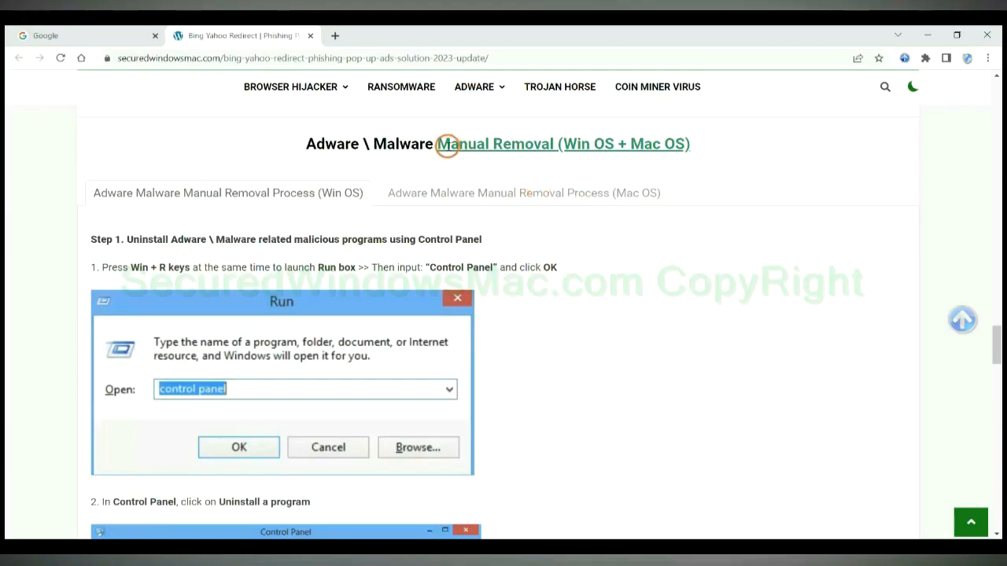
{"action": "mouse_move", "coordinate": [438, 163]}
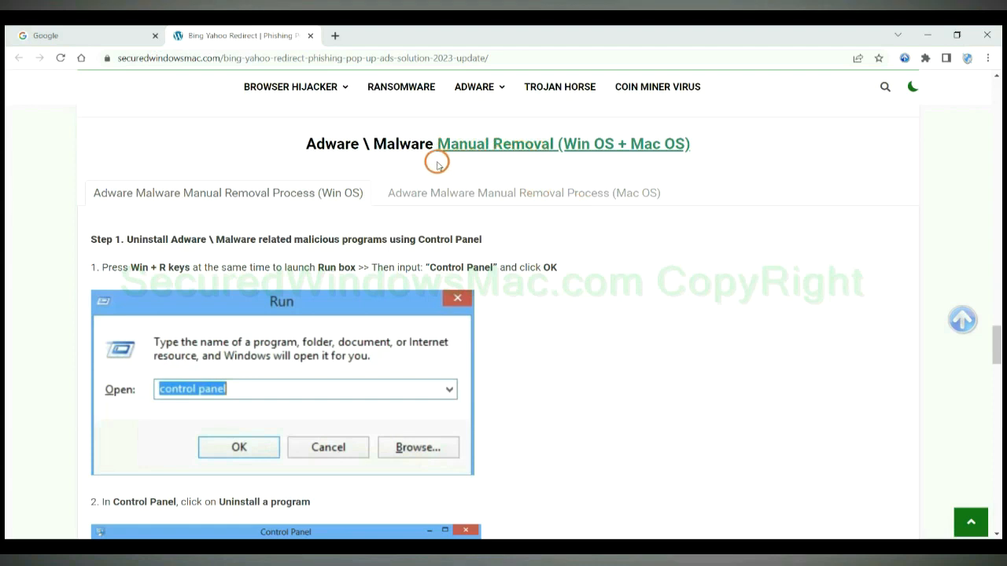
Step: Highlight the 'Manual Removal (Win OS + Mac OS)' heading and scroll down to Step 1
{"action": "double_click", "coordinate": [586, 144]}
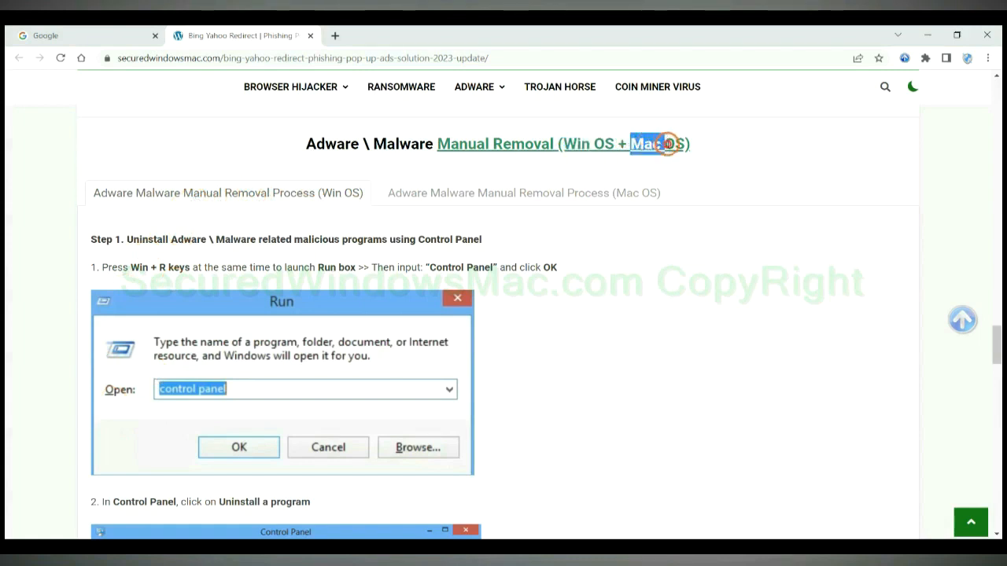
{"action": "left_click", "coordinate": [524, 192]}
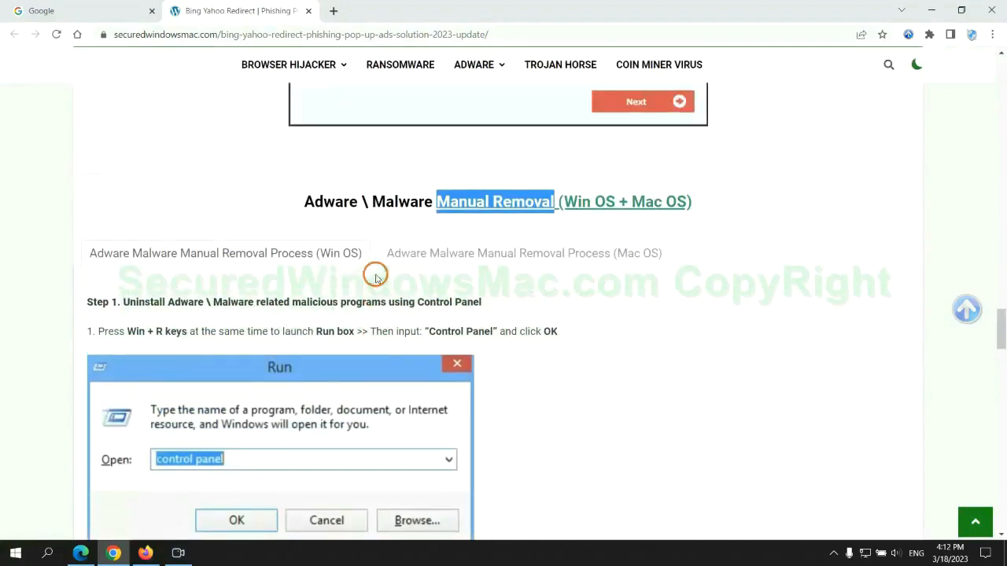
{"action": "scroll", "scroll_direction": "down", "scroll_amount": 3}
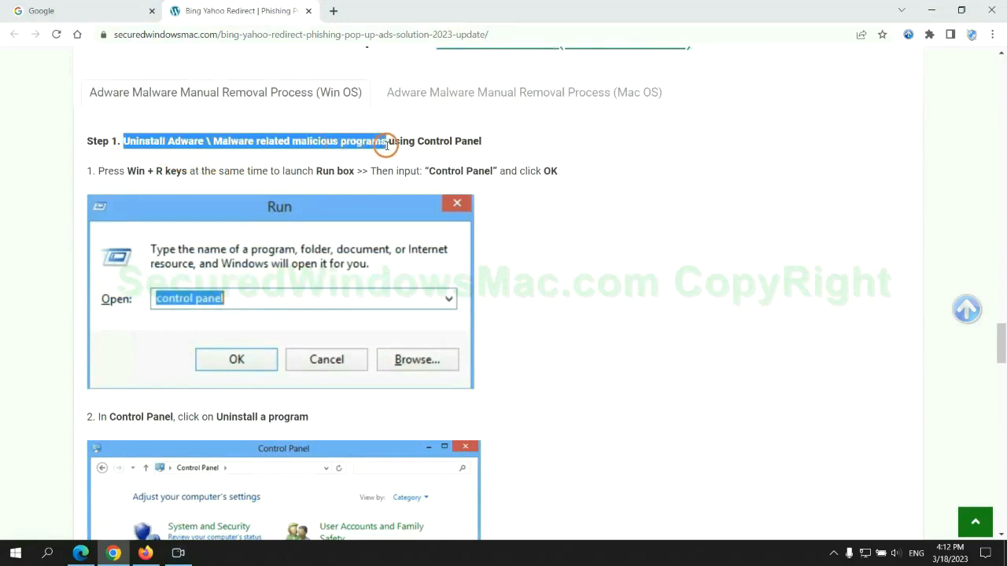
{"action": "scroll", "scroll_direction": "down", "scroll_amount": 3}
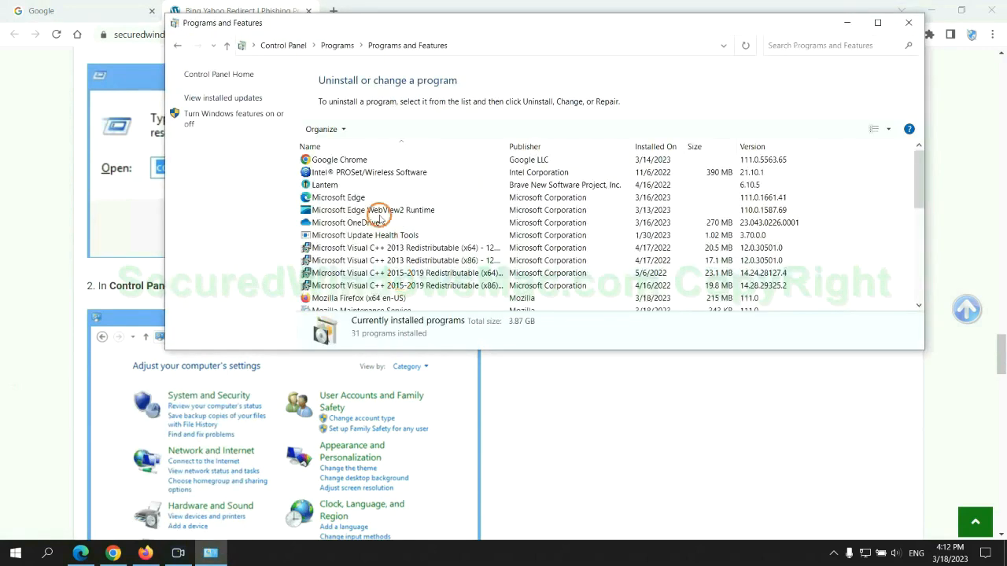
{"action": "left_click", "coordinate": [325, 185]}
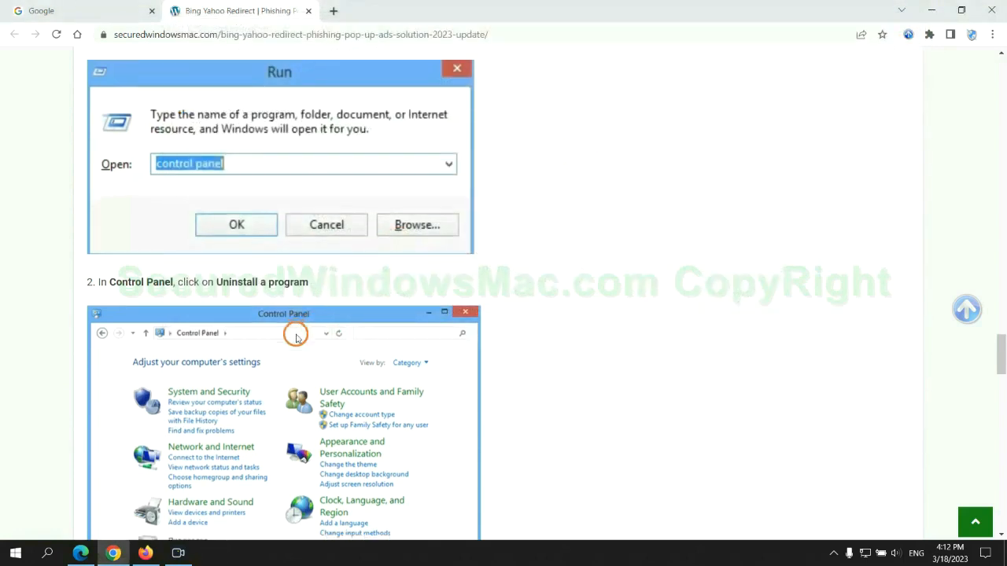
Step: Scroll down to 'Step 2. Remove Adware \ Malware related malicious extension'
{"action": "scroll", "scroll_direction": "down", "scroll_amount": 3}
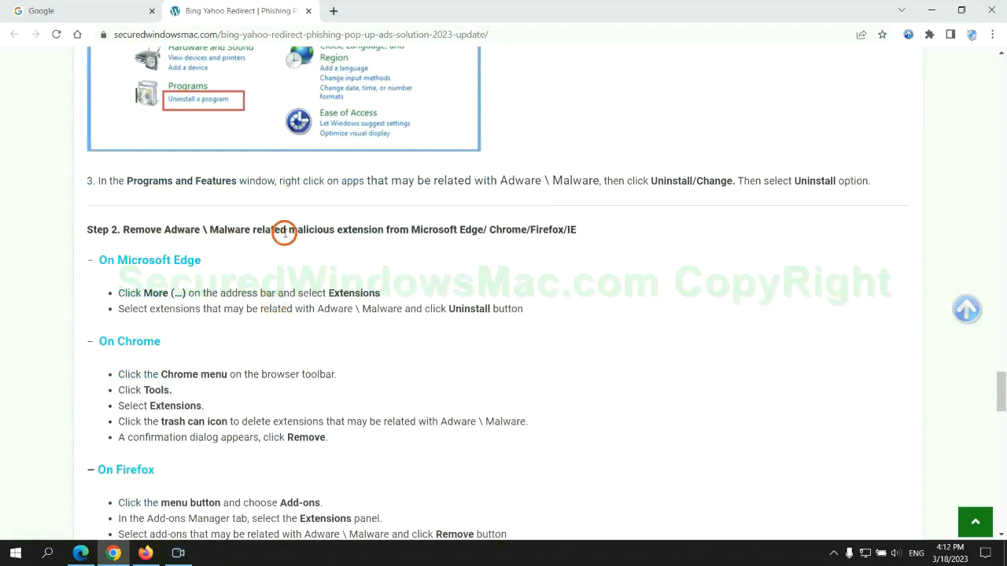
{"action": "mouse_move", "coordinate": [257, 276]}
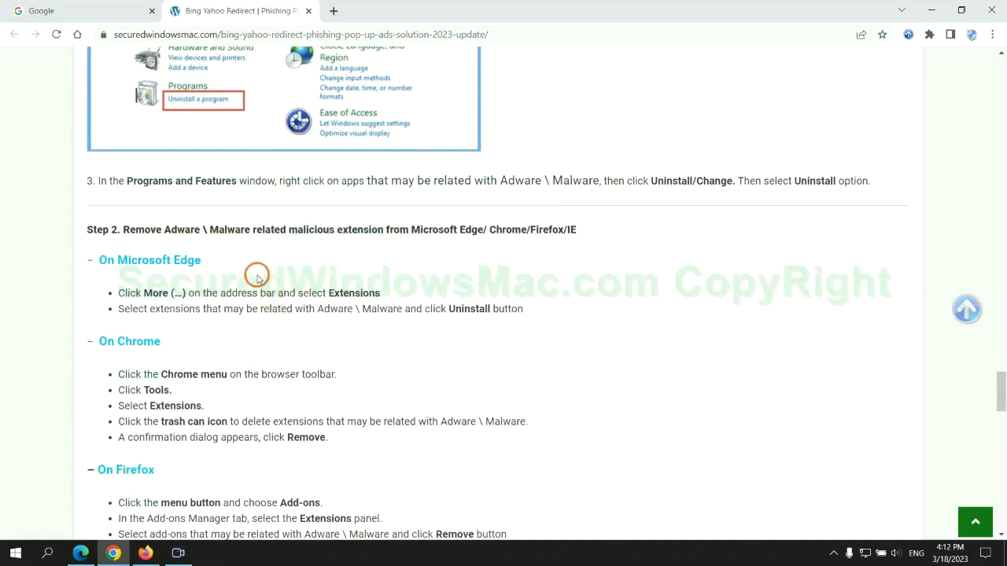
{"action": "mouse_move", "coordinate": [81, 539]}
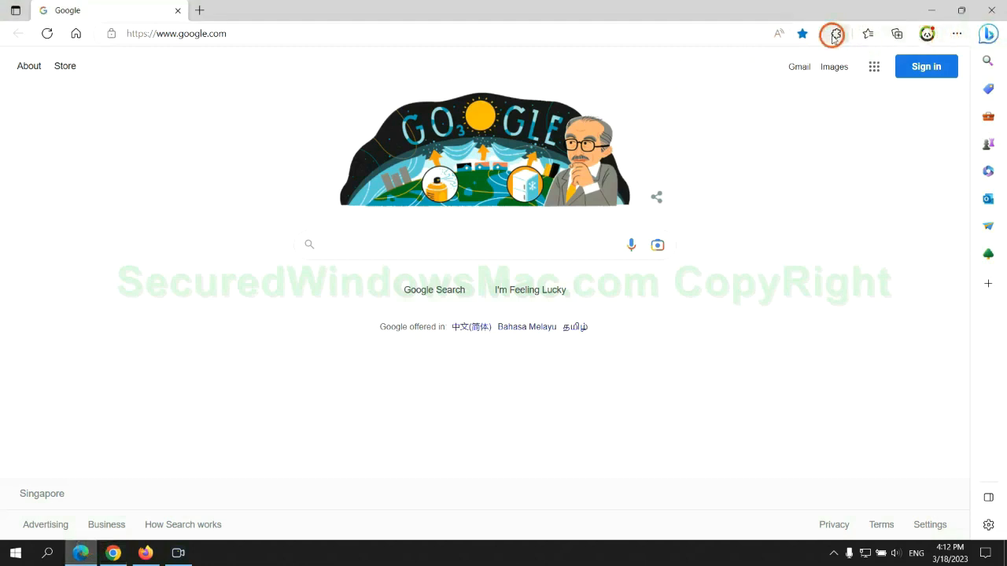
Step: Remove McAfee WebAdvisor from Edge's extensions page and confirm the removal
{"action": "left_click", "coordinate": [832, 34]}
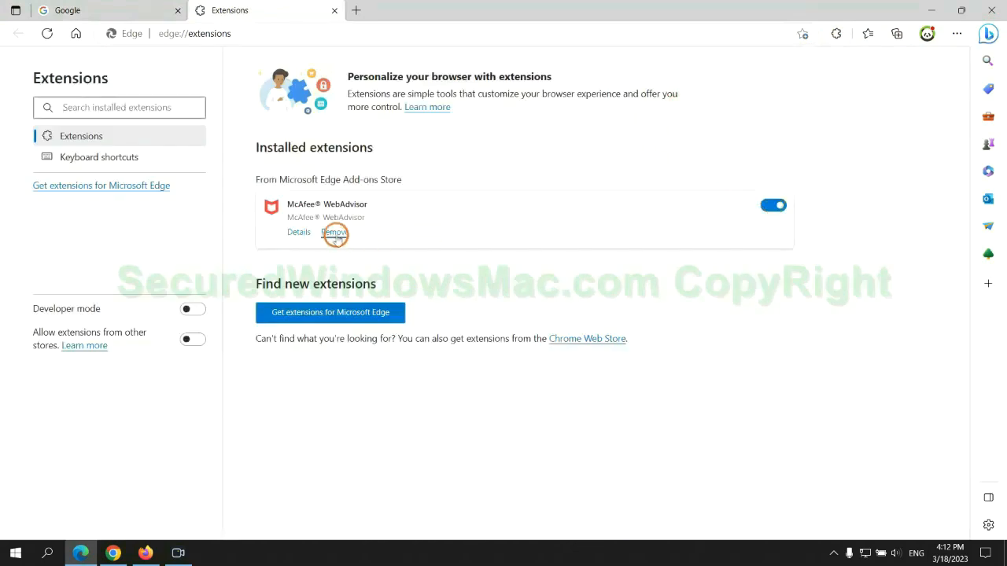
{"action": "left_click", "coordinate": [334, 231]}
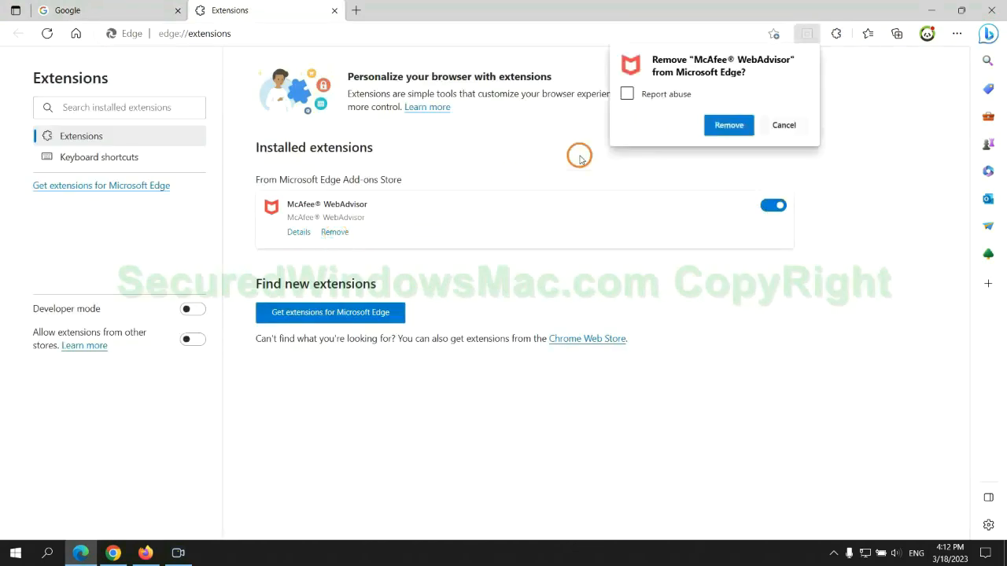
{"action": "left_click", "coordinate": [728, 125]}
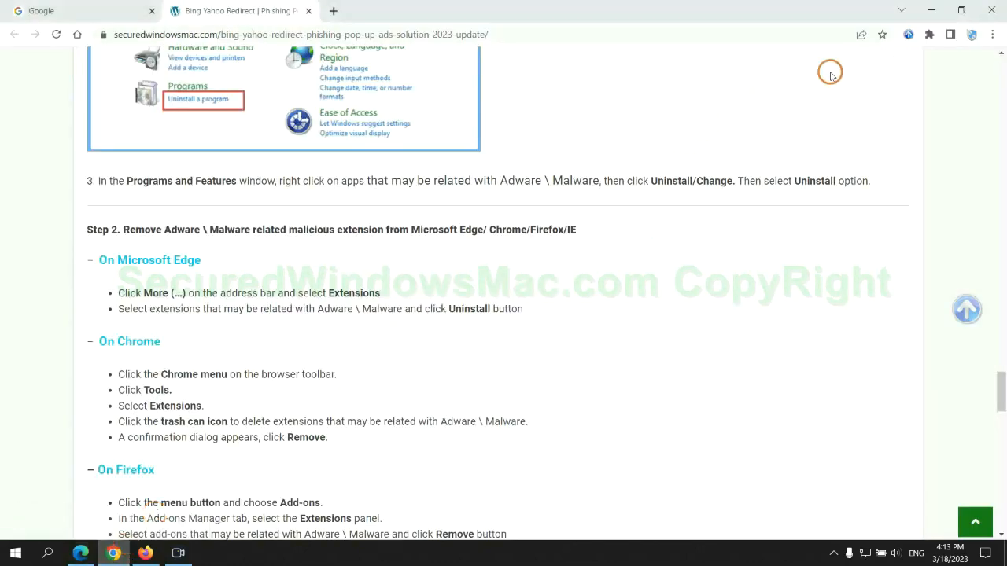
Step: Open Chrome's Manage extensions page and remove the Ecosia extension
{"action": "left_click", "coordinate": [930, 34]}
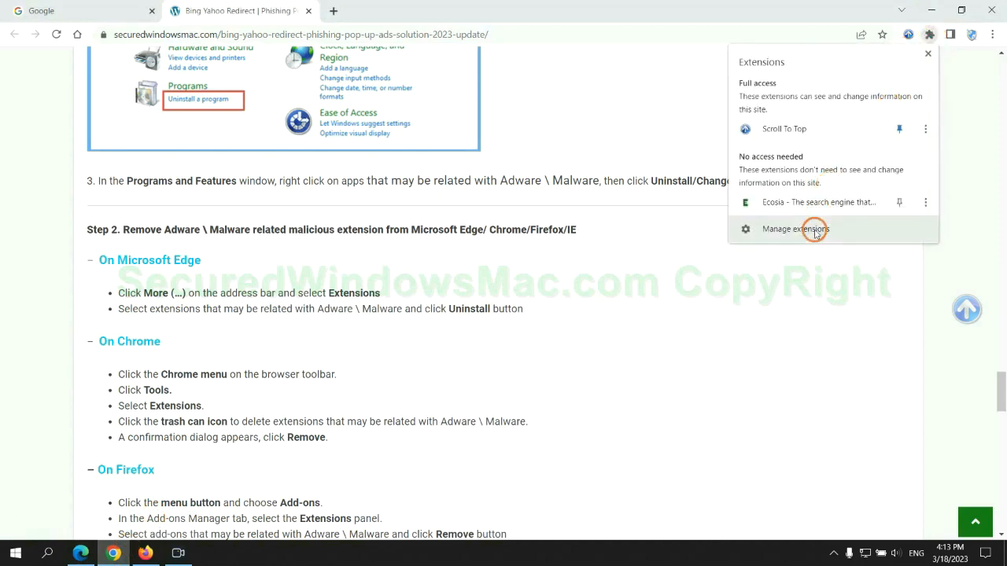
{"action": "left_click", "coordinate": [796, 229]}
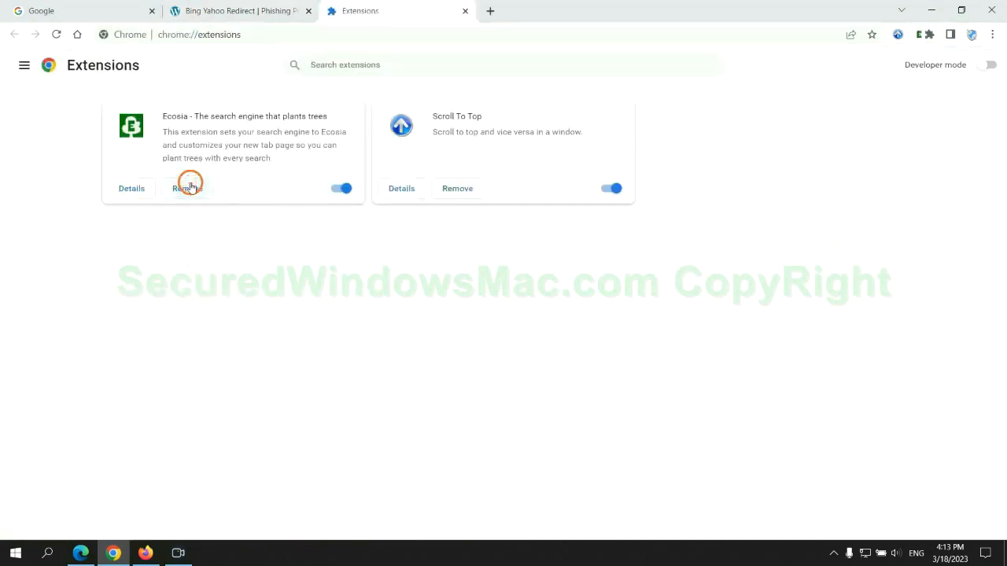
{"action": "left_click", "coordinate": [187, 188]}
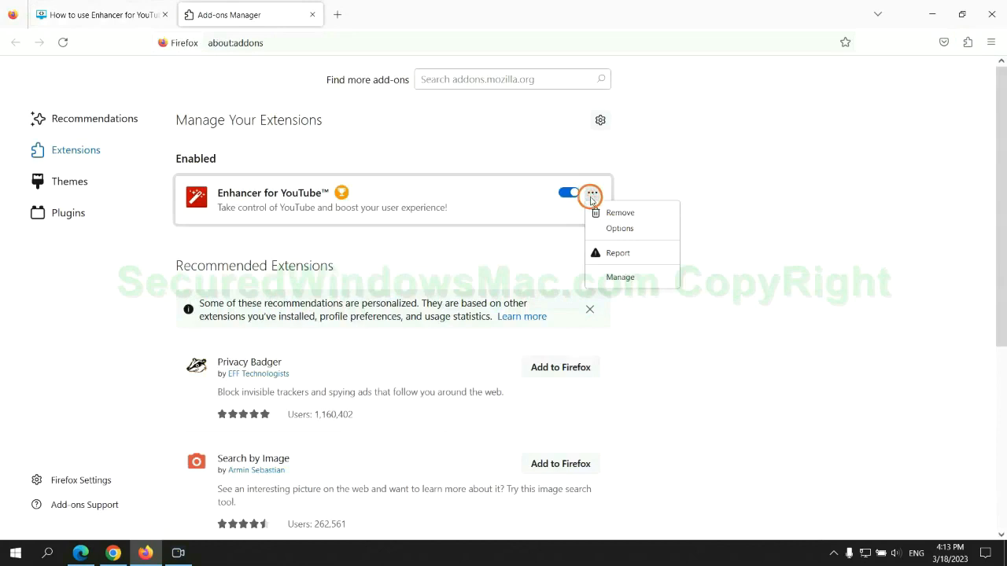
Step: Open the ••• actions menu on Enhancer for YouTube™ to remove it
{"action": "left_click", "coordinate": [622, 215]}
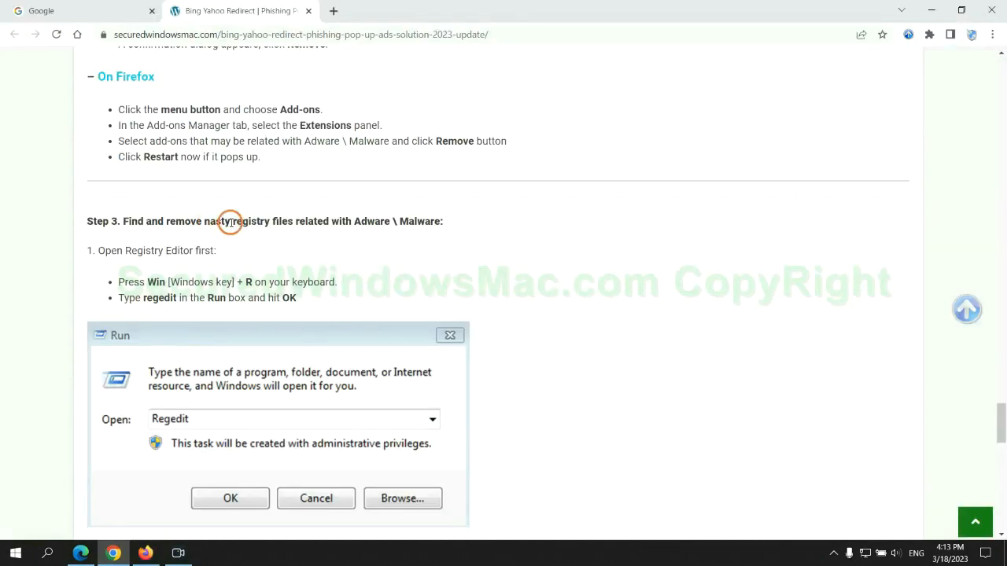
Step: Scroll to the guide's Step 3 and launch Registry Editor with regedit
{"action": "scroll", "scroll_direction": "down", "scroll_amount": 3}
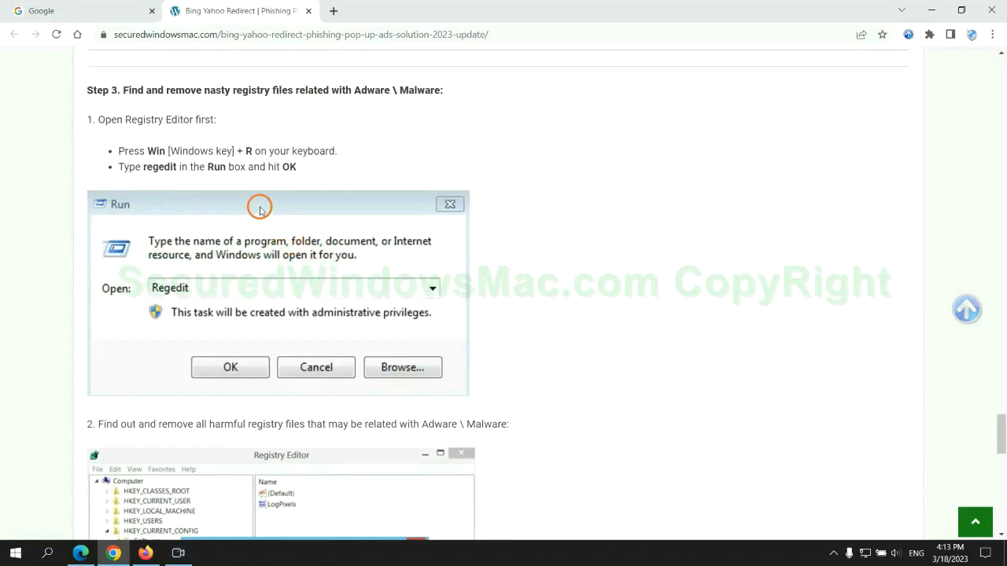
{"action": "mouse_move", "coordinate": [205, 180]}
{"action": "type", "text": "rege"}
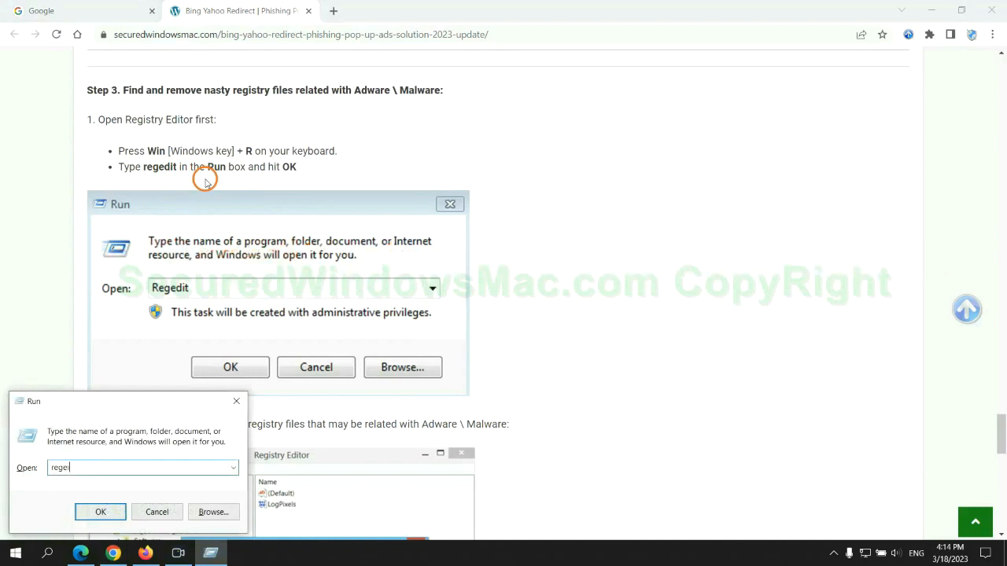
{"action": "left_click", "coordinate": [100, 513]}
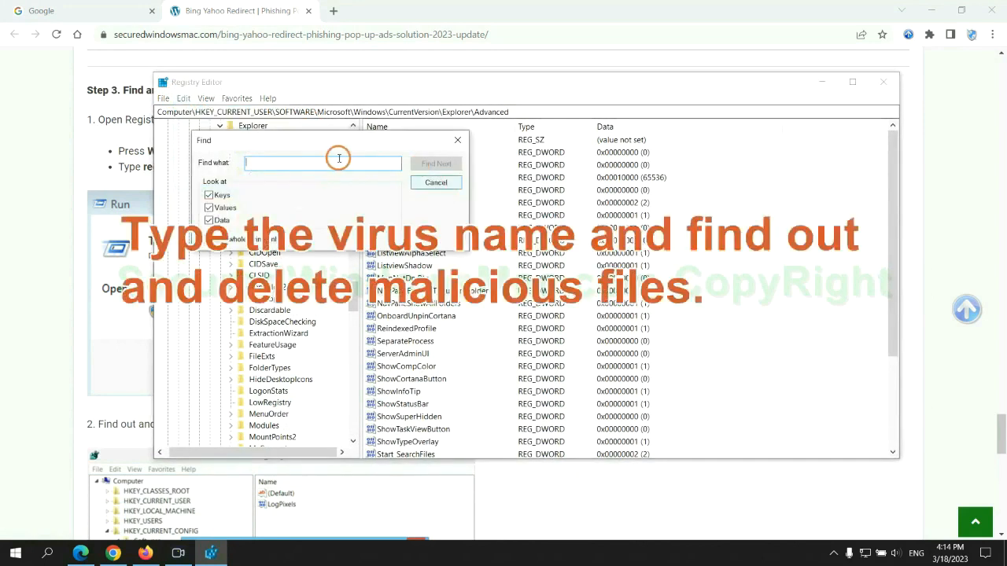
Step: Search the registry for 'Apps' and bring up Delete on the found StoreAppsOnTaskbar value
{"action": "type", "text": "Apps"}
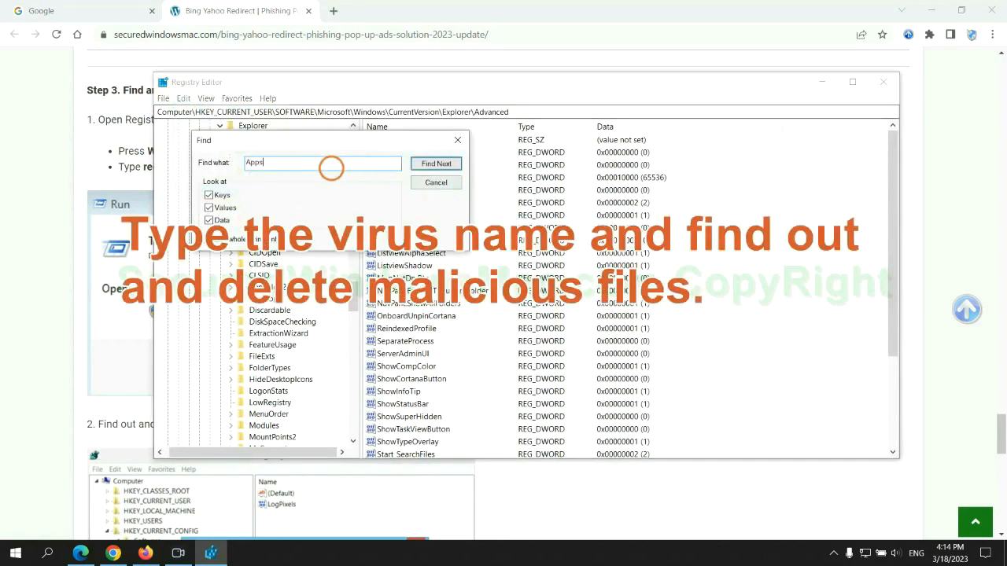
{"action": "left_click", "coordinate": [436, 163]}
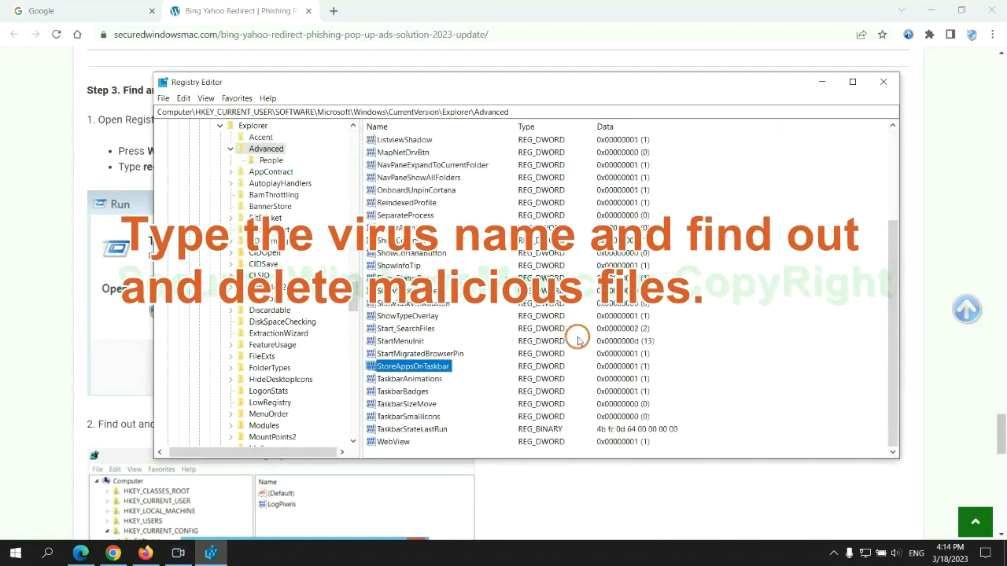
{"action": "right_click", "coordinate": [412, 366]}
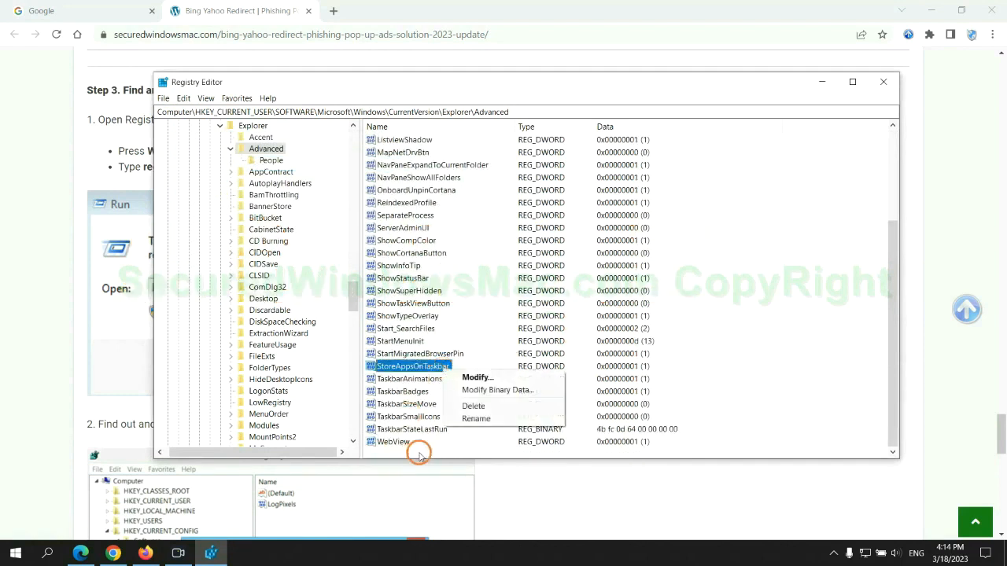
{"action": "scroll", "scroll_direction": "down", "scroll_amount": 3}
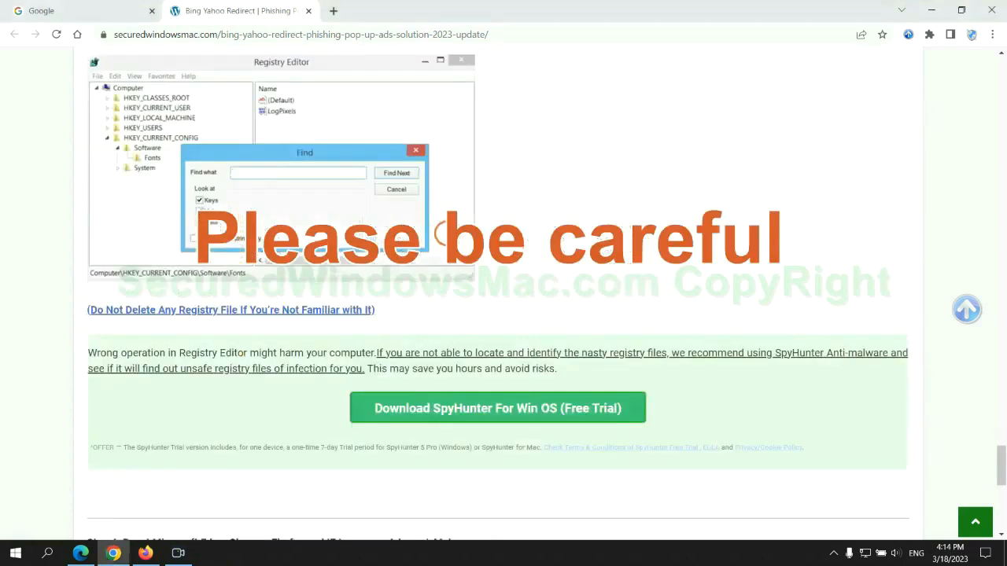
Step: Scroll the guide past the SpyHunter warning to the Step 4 Reset Microsoft Edge heading
{"action": "scroll", "scroll_direction": "down", "scroll_amount": 3}
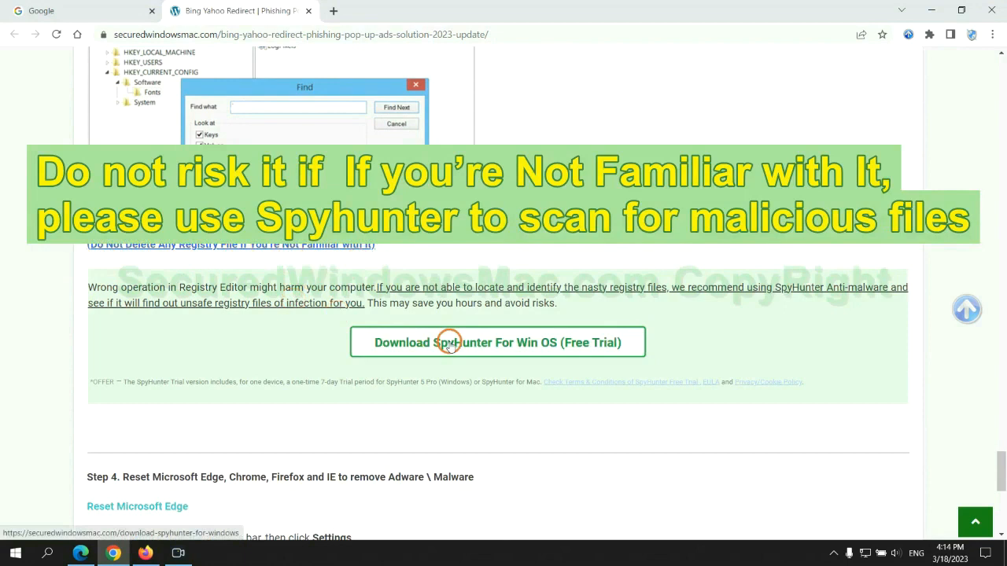
{"action": "scroll", "scroll_direction": "down", "scroll_amount": 3}
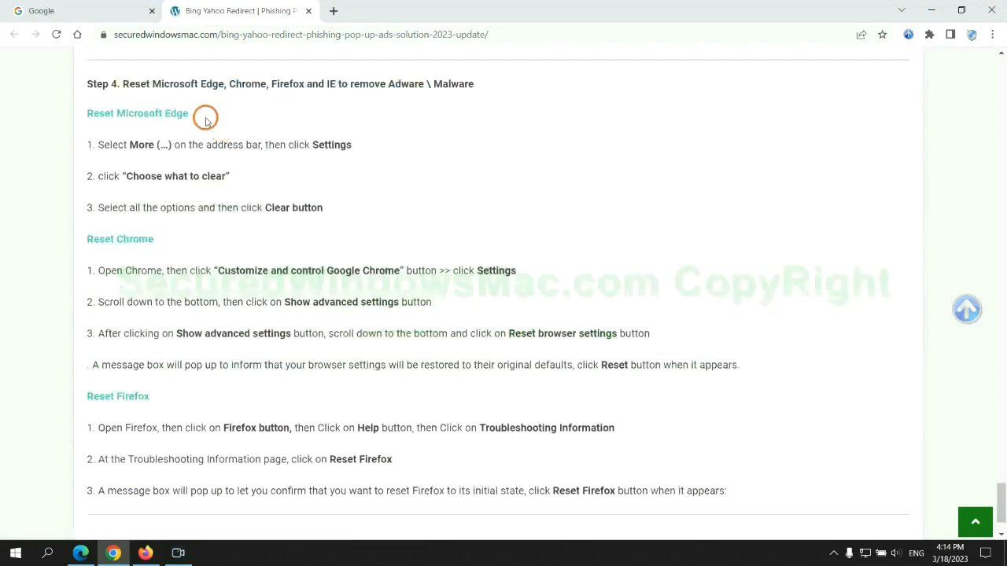
{"action": "double_click", "coordinate": [136, 85]}
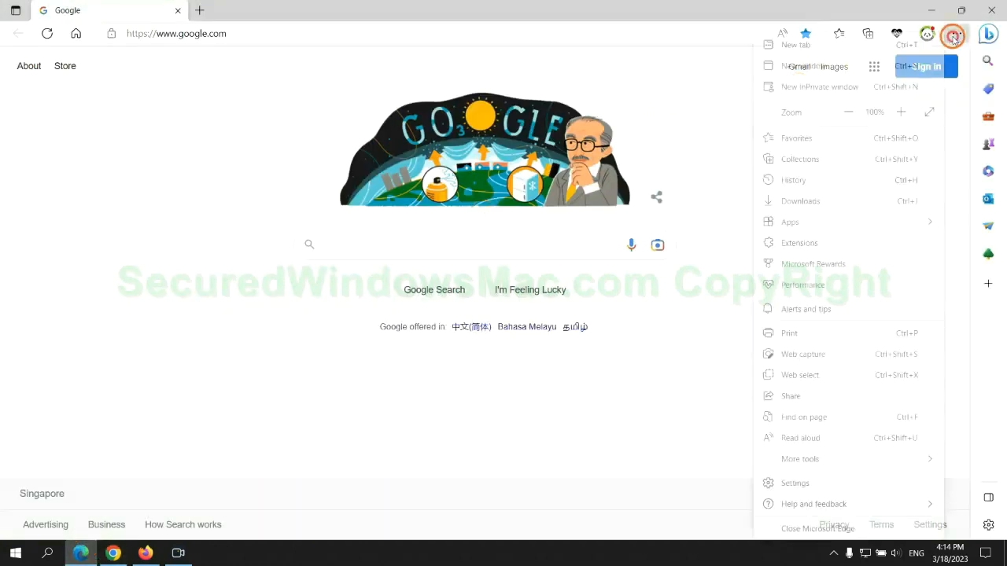
Step: In Edge Settings under Privacy, search, and services, open Choose what to clear
{"action": "left_click", "coordinate": [794, 482]}
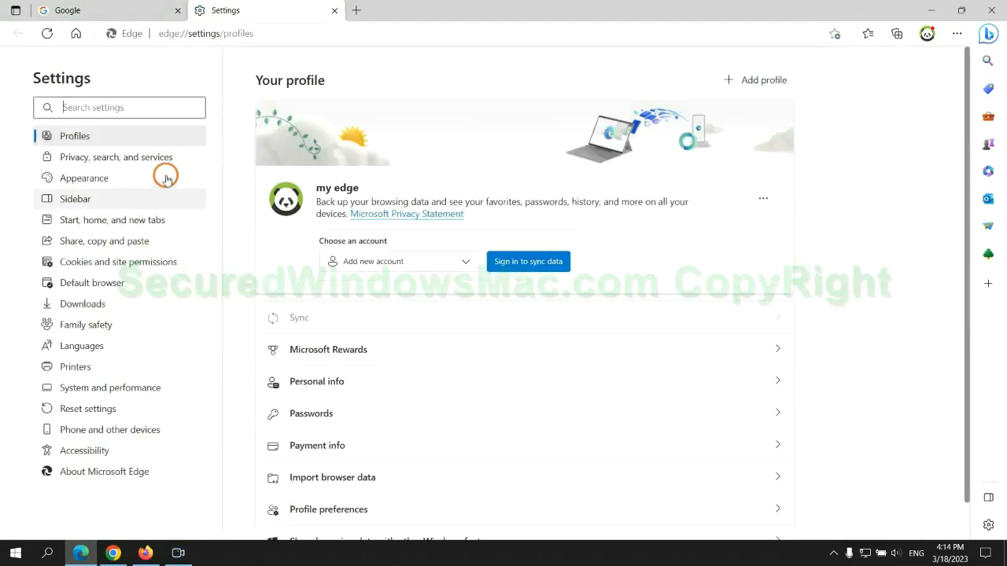
{"action": "left_click", "coordinate": [116, 156]}
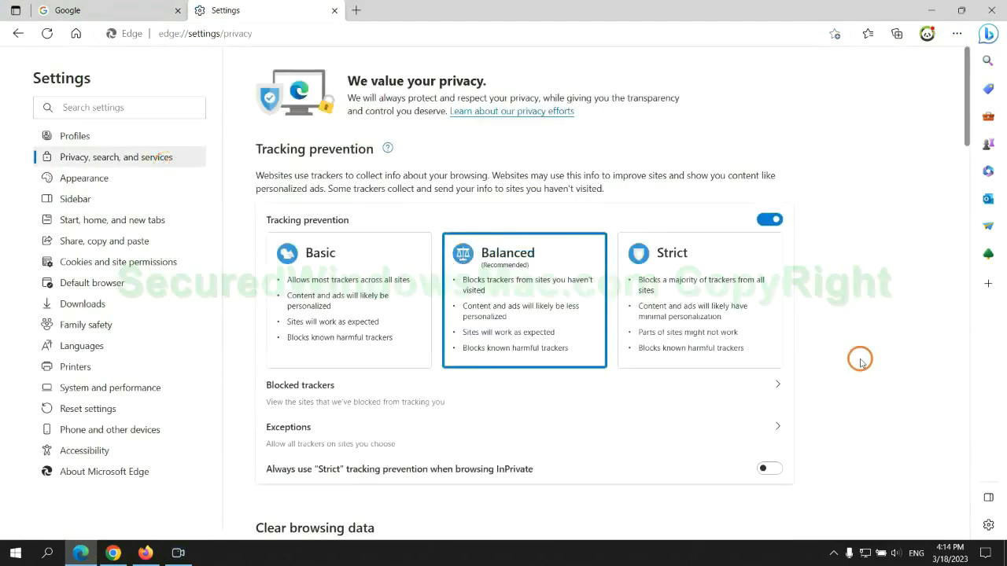
{"action": "scroll", "scroll_direction": "down", "scroll_amount": 3}
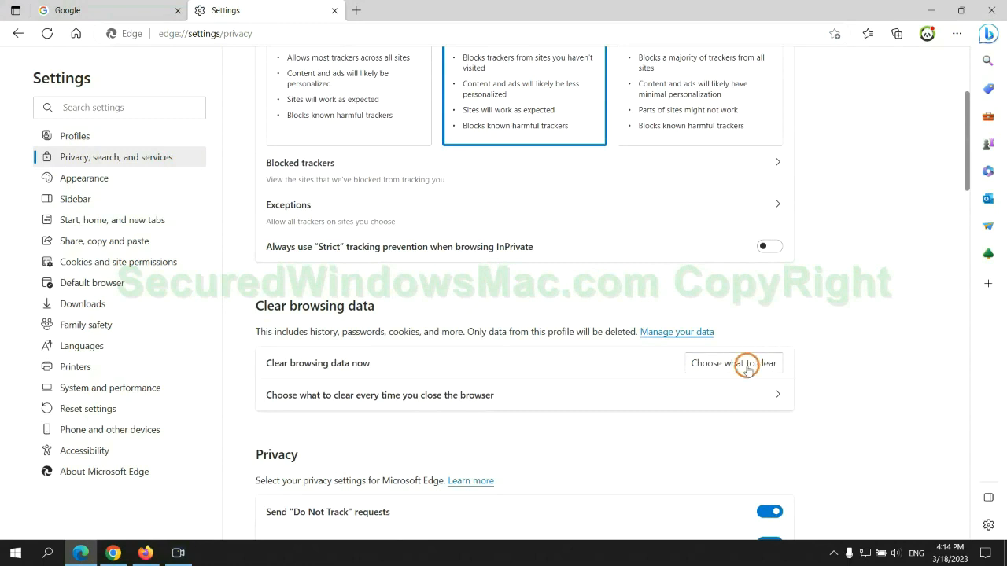
{"action": "left_click", "coordinate": [732, 362]}
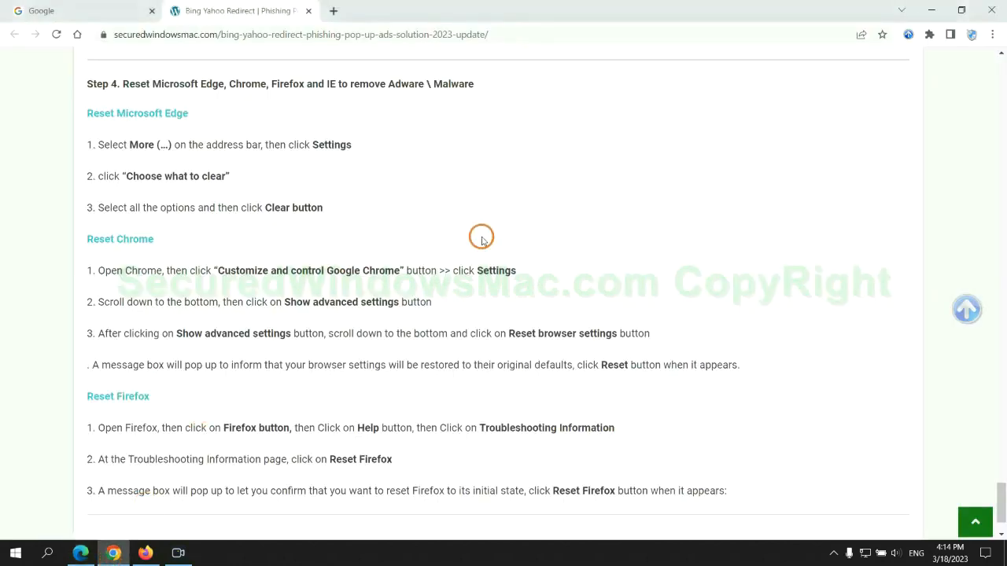
Step: Search Chrome settings for 'reset' and confirm Reset settings to restore defaults
{"action": "left_click", "coordinate": [992, 34]}
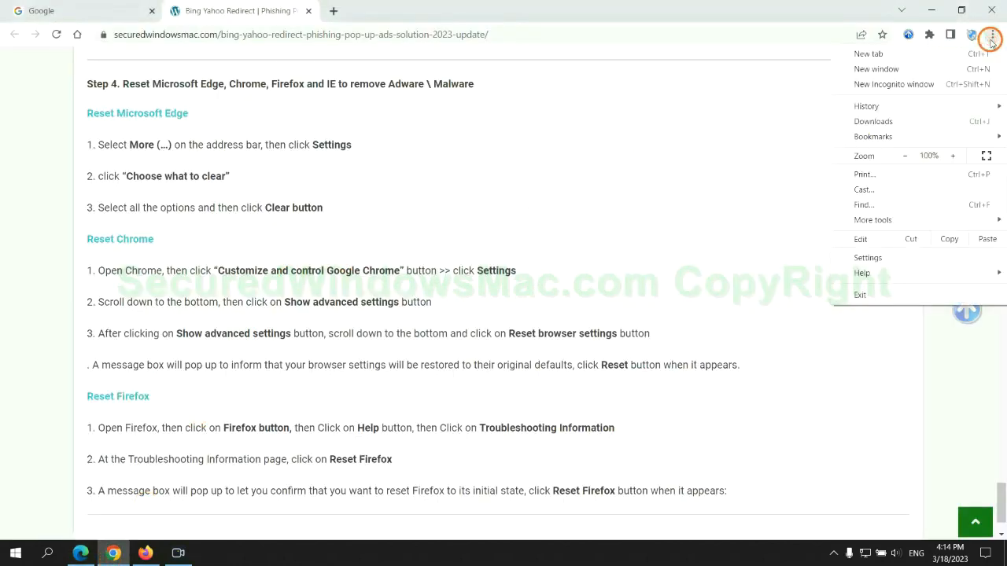
{"action": "left_click", "coordinate": [868, 257]}
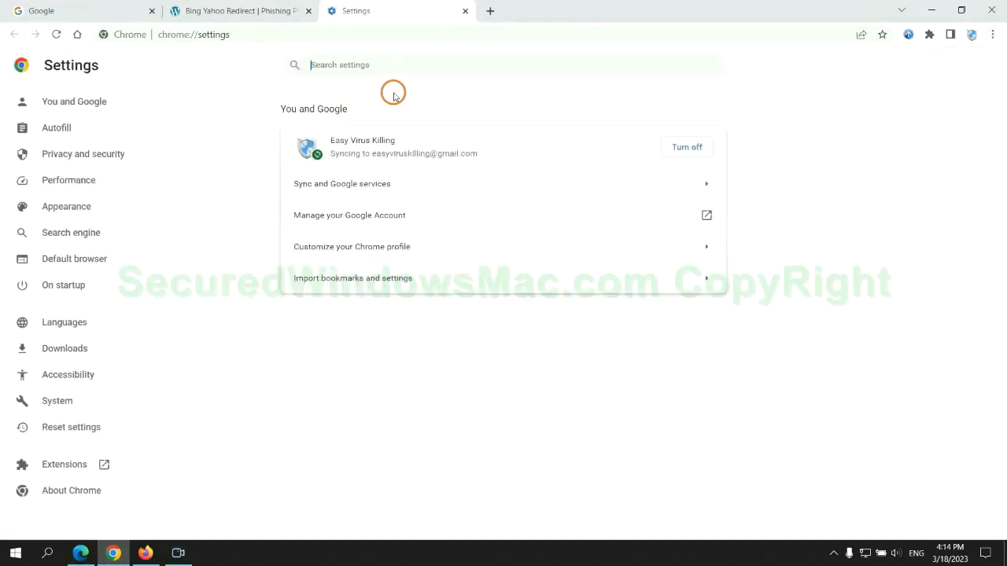
{"action": "type", "text": "reset"}
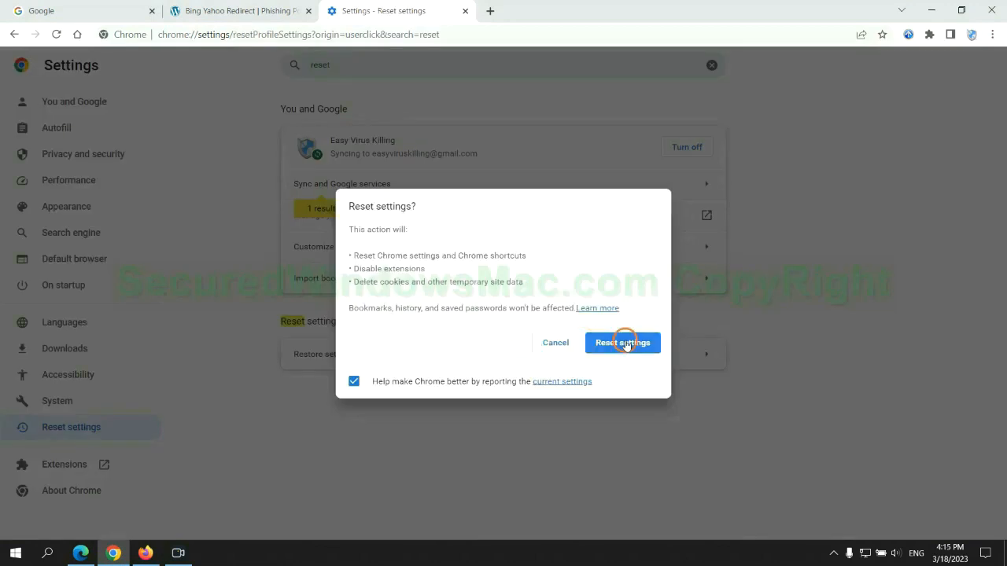
{"action": "left_click", "coordinate": [623, 342]}
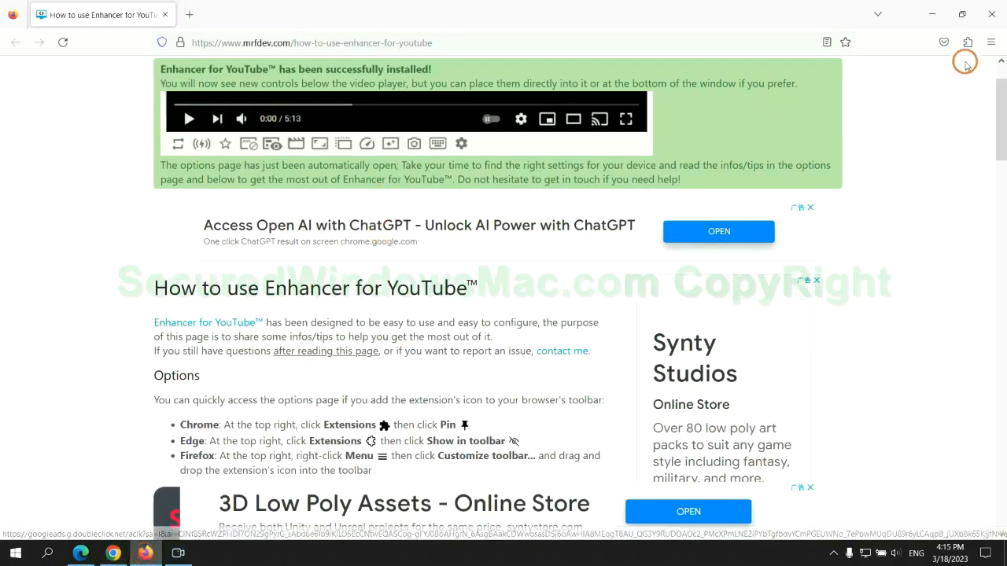
Step: Open Firefox's Troubleshooting Information page via Help and start Refresh Firefox
{"action": "left_click", "coordinate": [991, 42]}
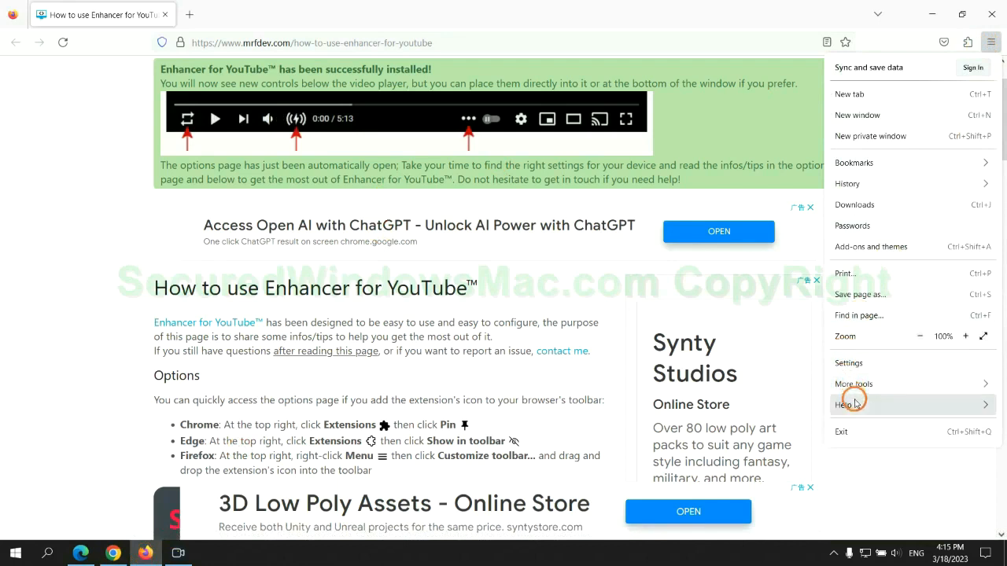
{"action": "left_click", "coordinate": [846, 405]}
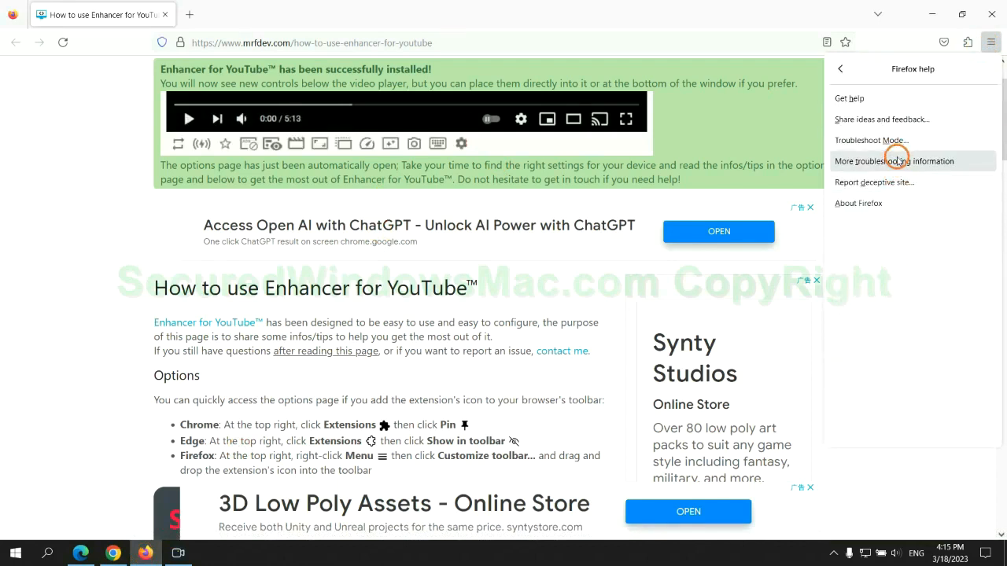
{"action": "left_click", "coordinate": [893, 161]}
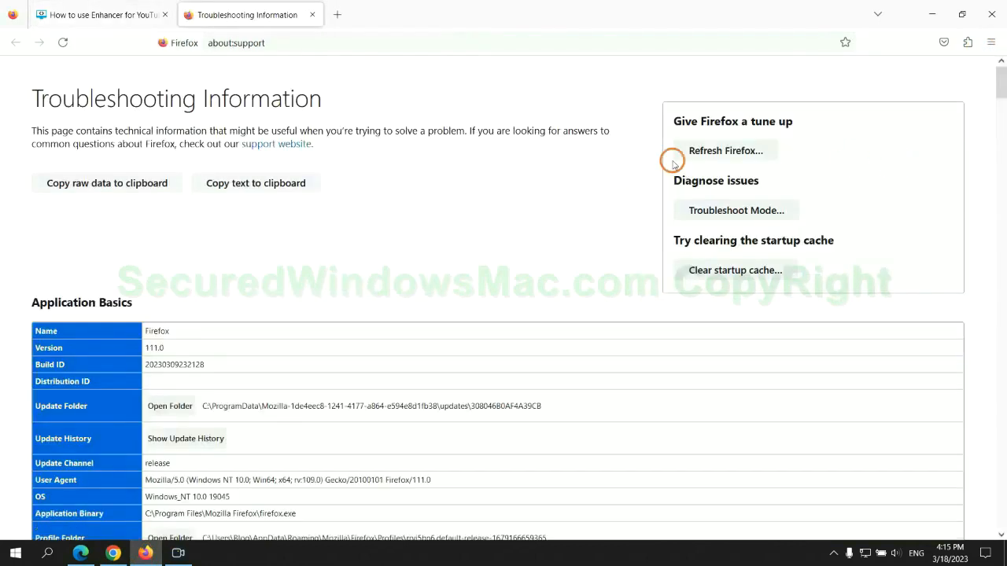
{"action": "left_click", "coordinate": [724, 150]}
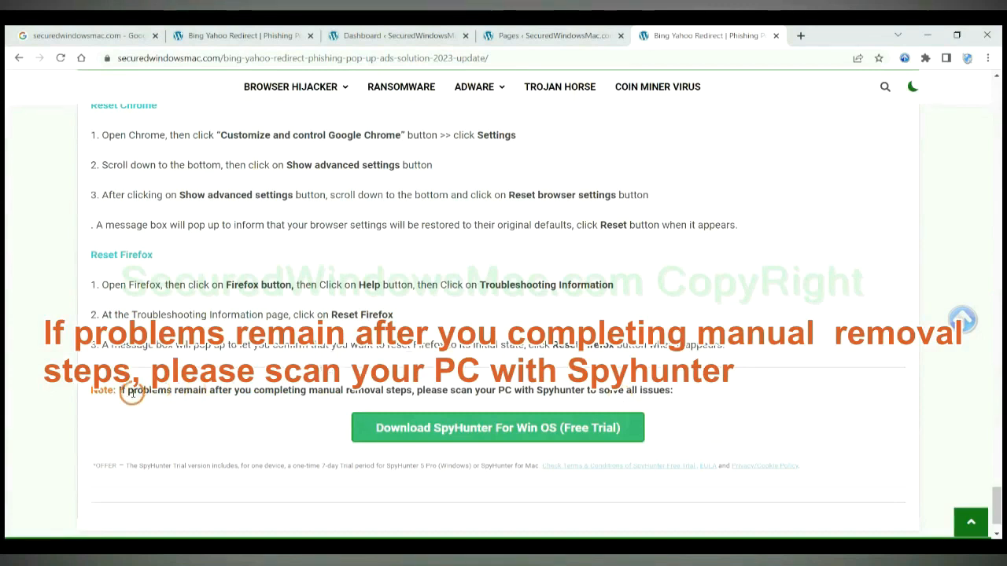
Step: Highlight the words 'If problems remain' in the guide's closing note
{"action": "left_click_drag", "start_coordinate": [117, 390], "coordinate": [212, 390]}
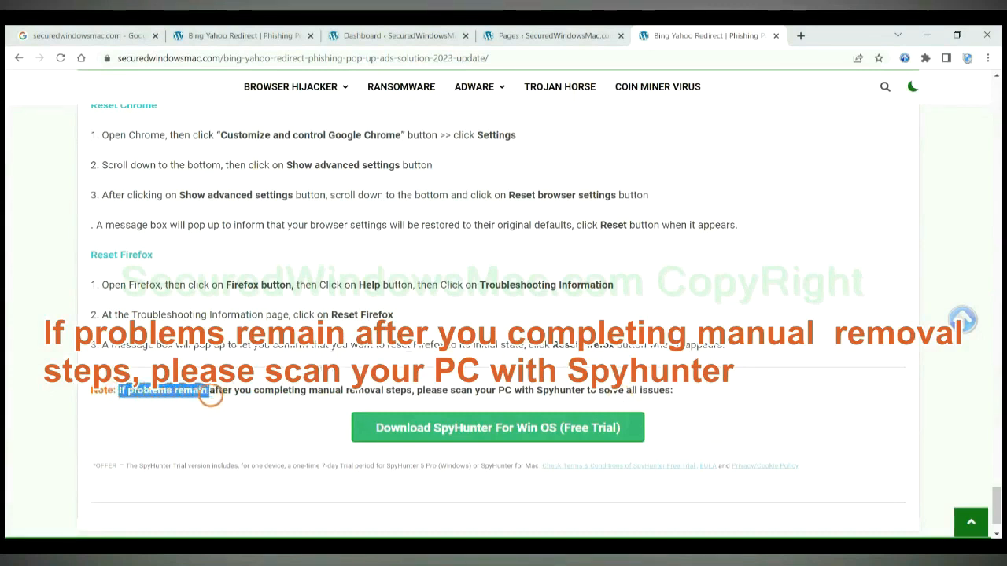